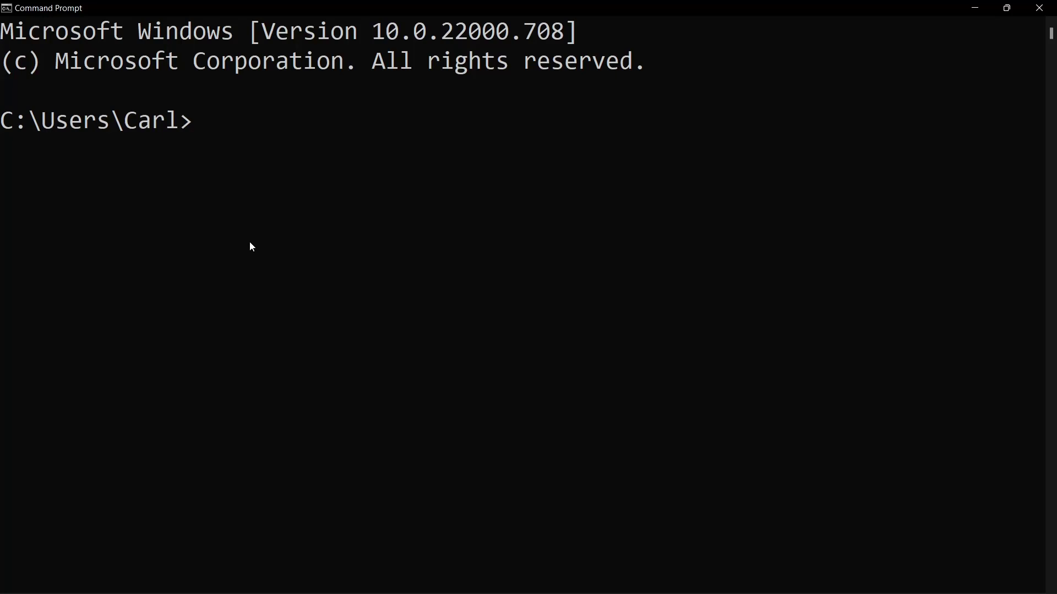
Start the Python 3.7.0 interpreter, then leave it with exit() to return to the prompt.
{"action": "type", "text": "python"}
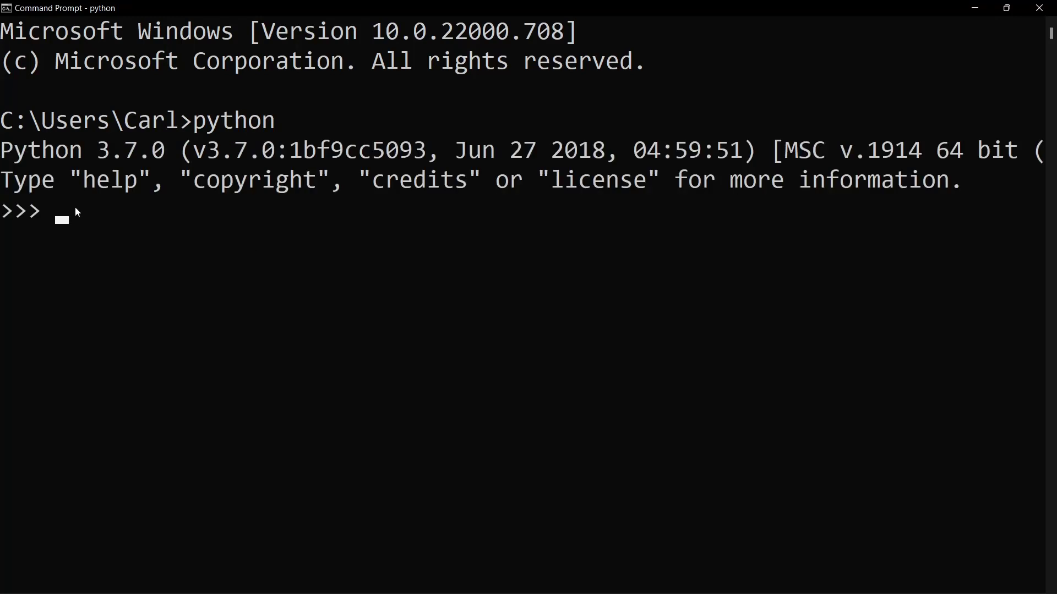
{"action": "type", "text": "exit("}
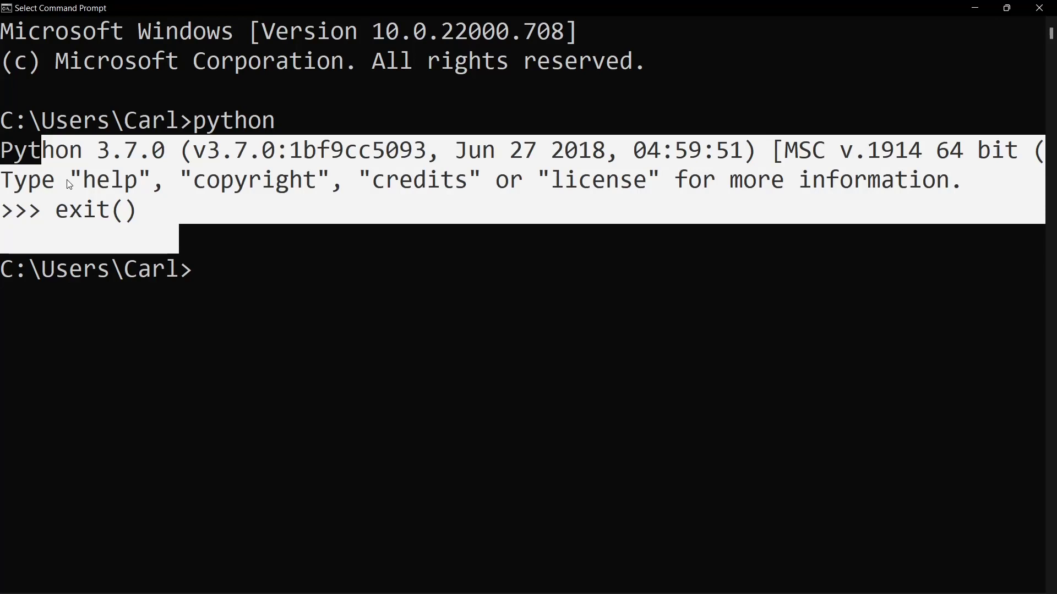
{"action": "type", "text": "edi"}
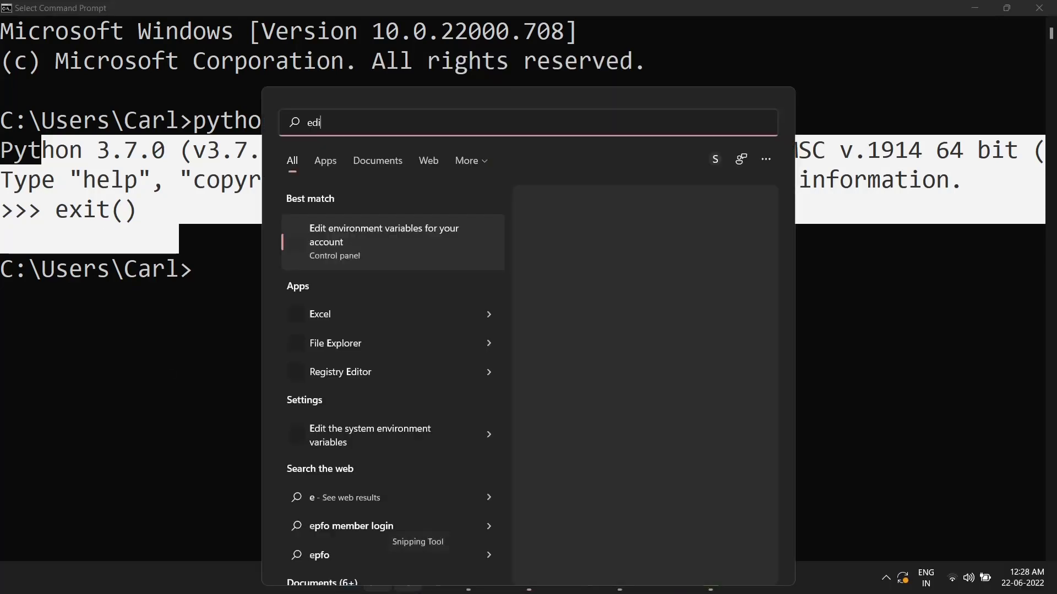
{"action": "left_click", "coordinate": [383, 241]}
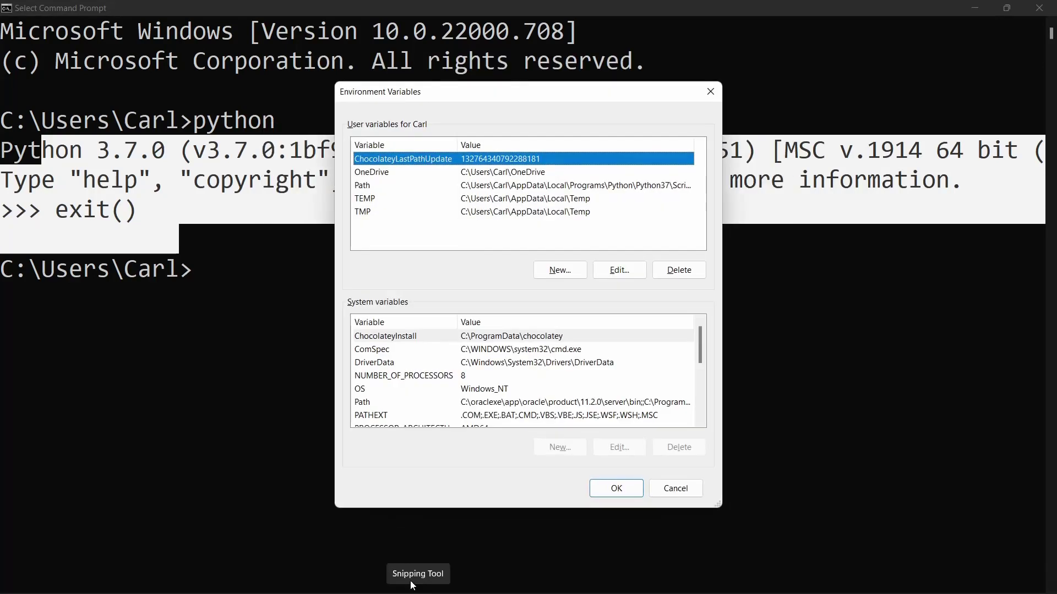
{"action": "left_click", "coordinate": [384, 185]}
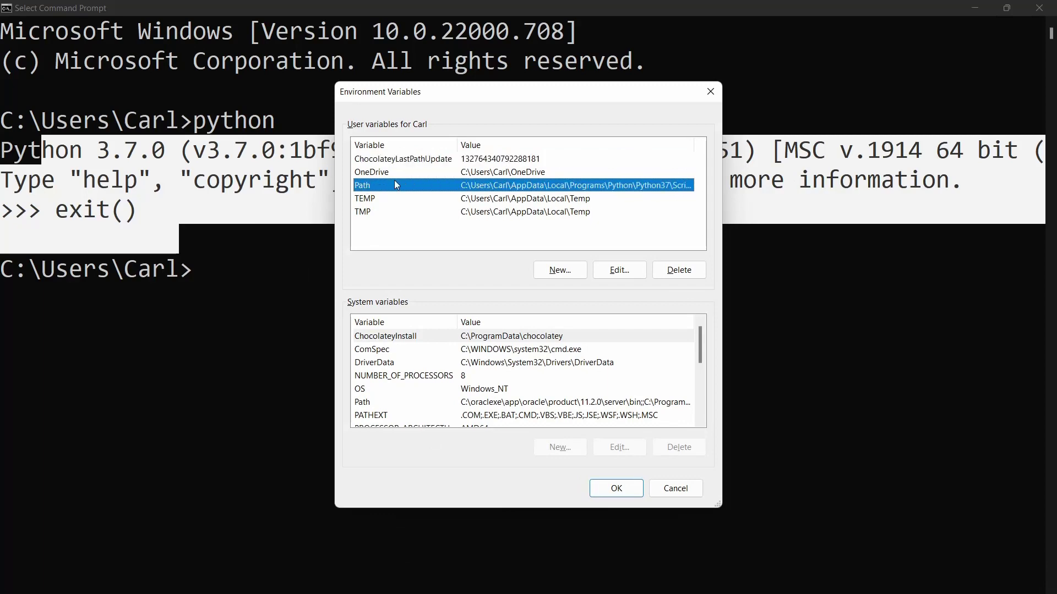
{"action": "left_click", "coordinate": [619, 269]}
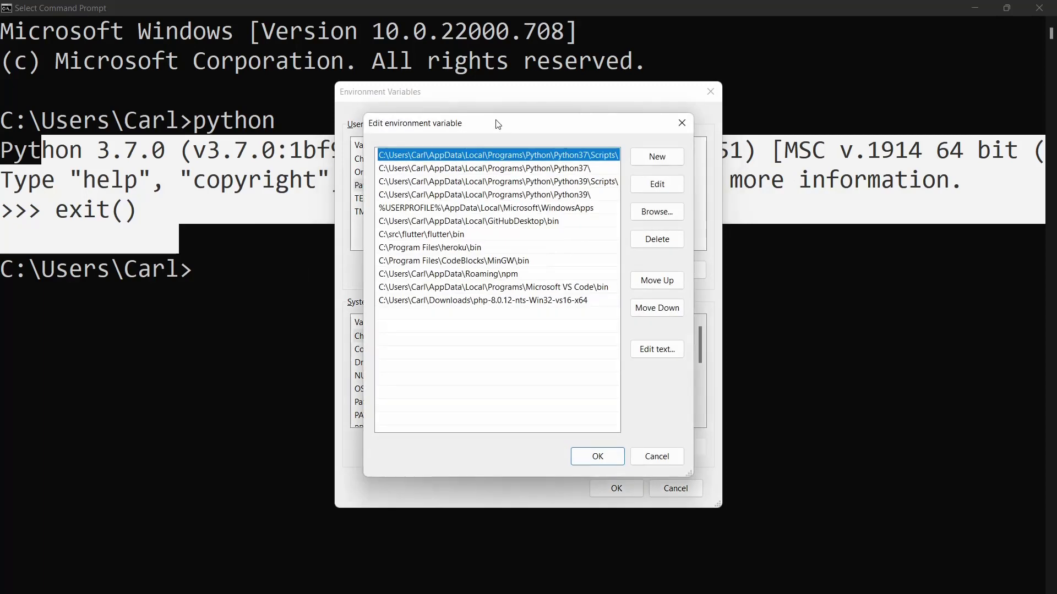
{"action": "mouse_move", "coordinate": [449, 158]}
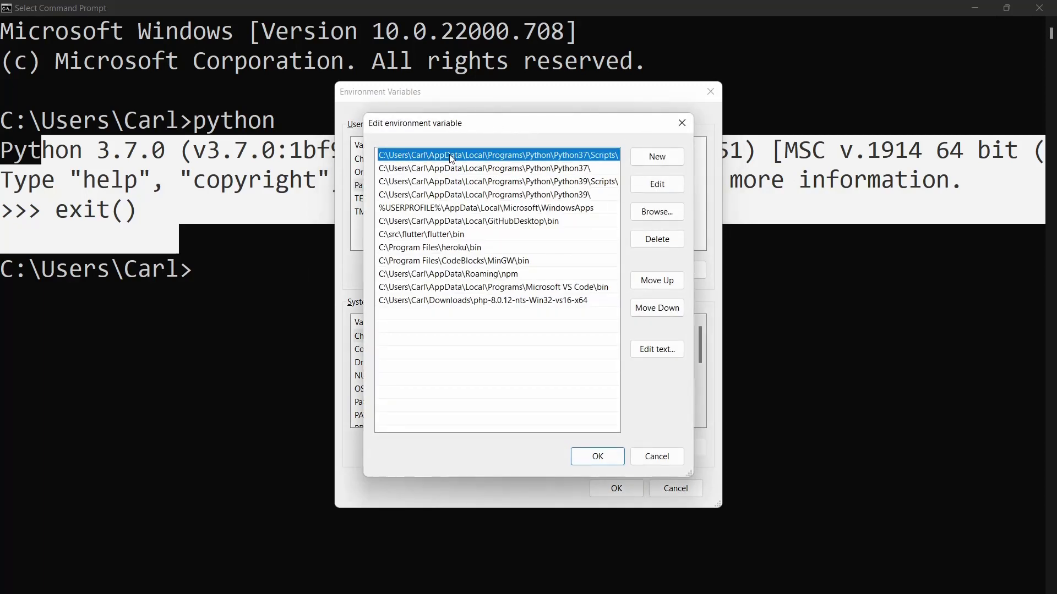
{"action": "mouse_move", "coordinate": [585, 161]}
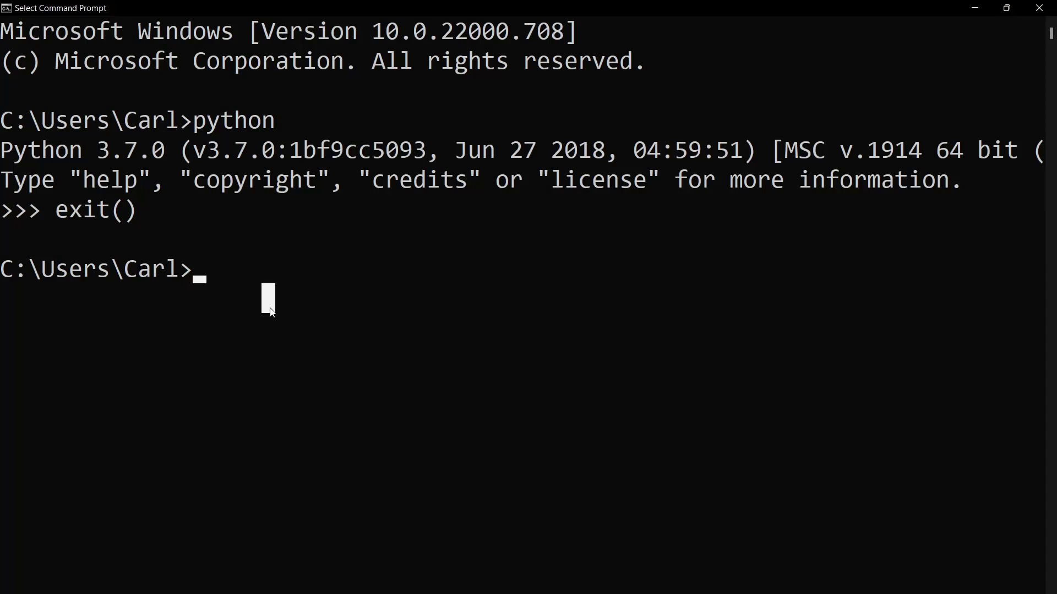
{"action": "mouse_move", "coordinate": [251, 268]}
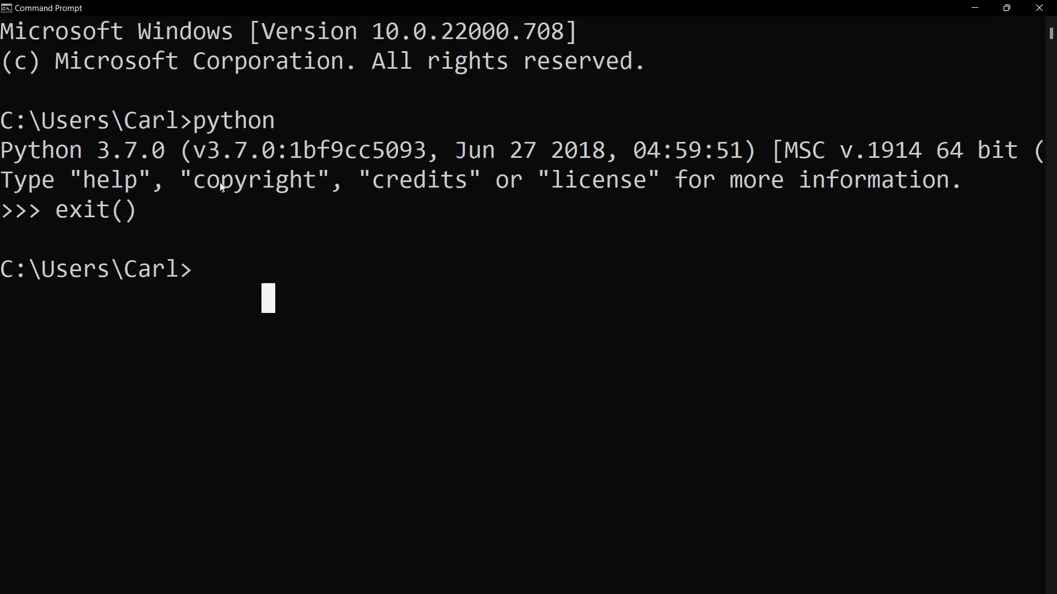
Run python -m site to list the ten sys.path entries and user site folders.
{"action": "type", "text": "python"}
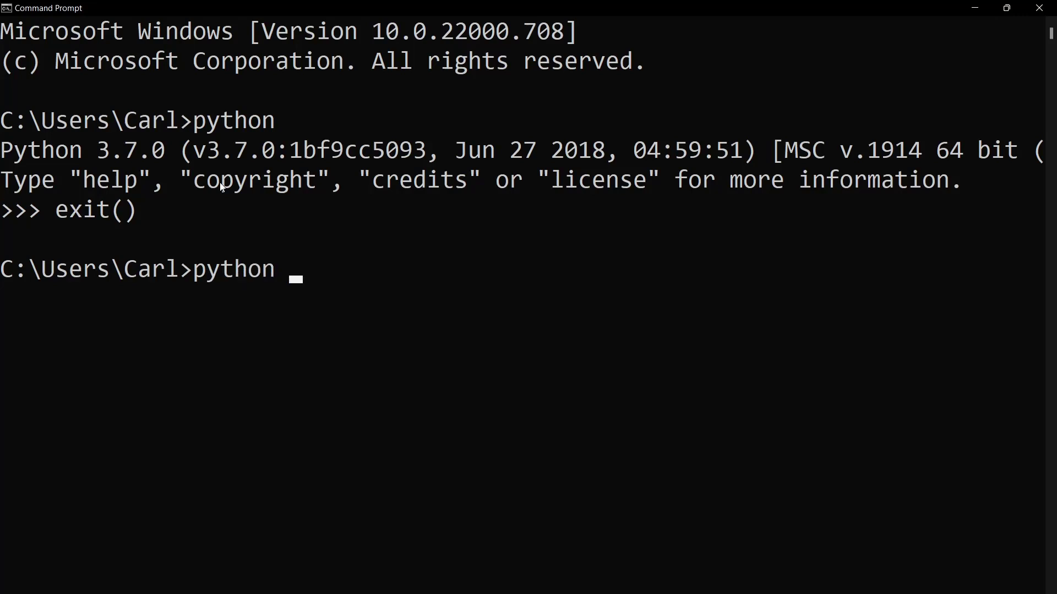
{"action": "type", "text": "-m site"}
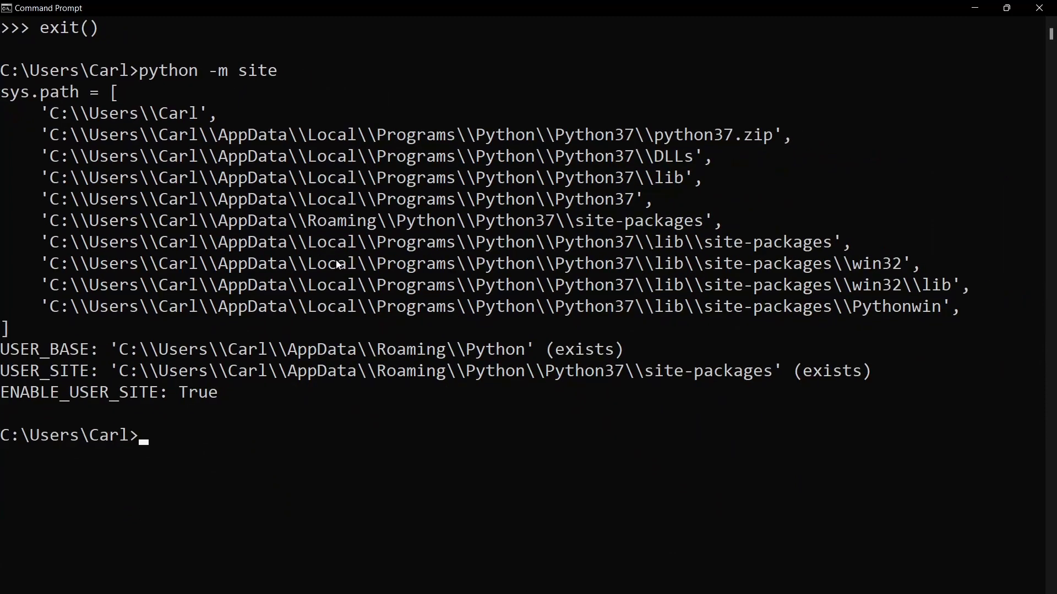
{"action": "left_click_drag", "start_coordinate": [59, 135], "coordinate": [286, 134]}
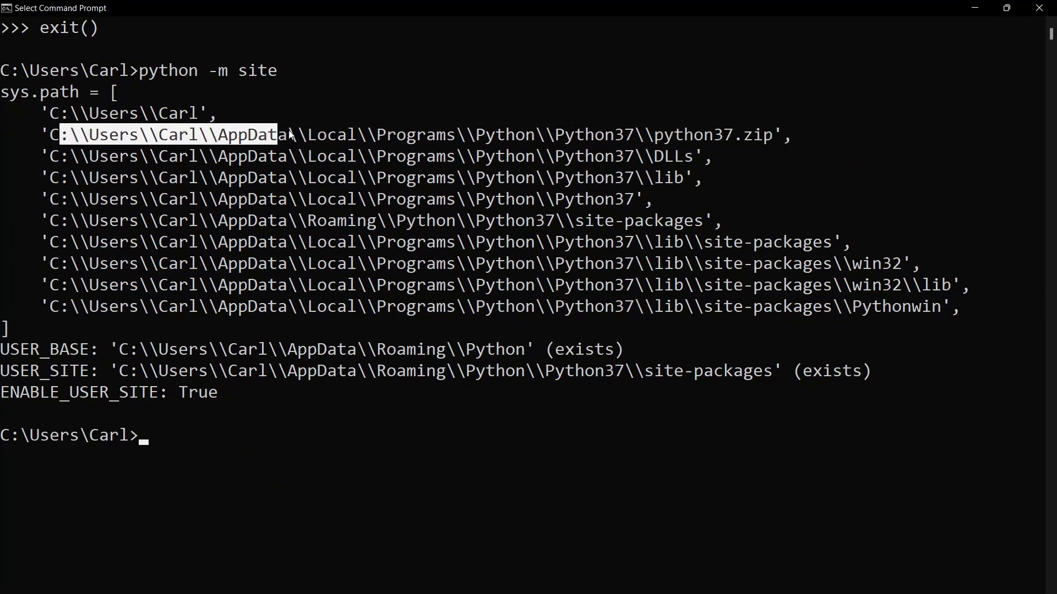
{"action": "left_click_drag", "start_coordinate": [280, 134], "coordinate": [396, 134]}
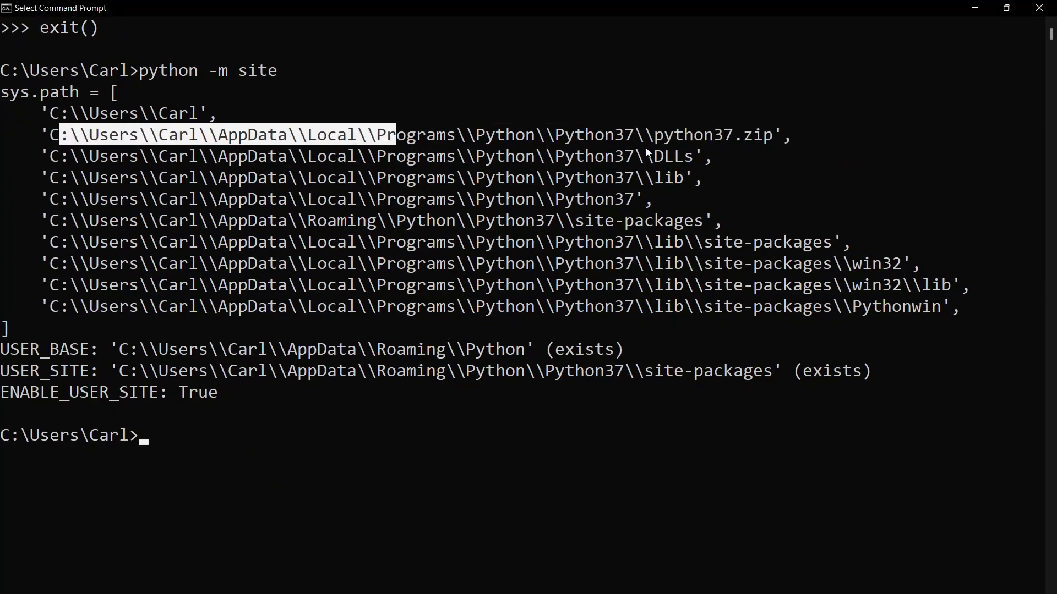
{"action": "mouse_move", "coordinate": [575, 230]}
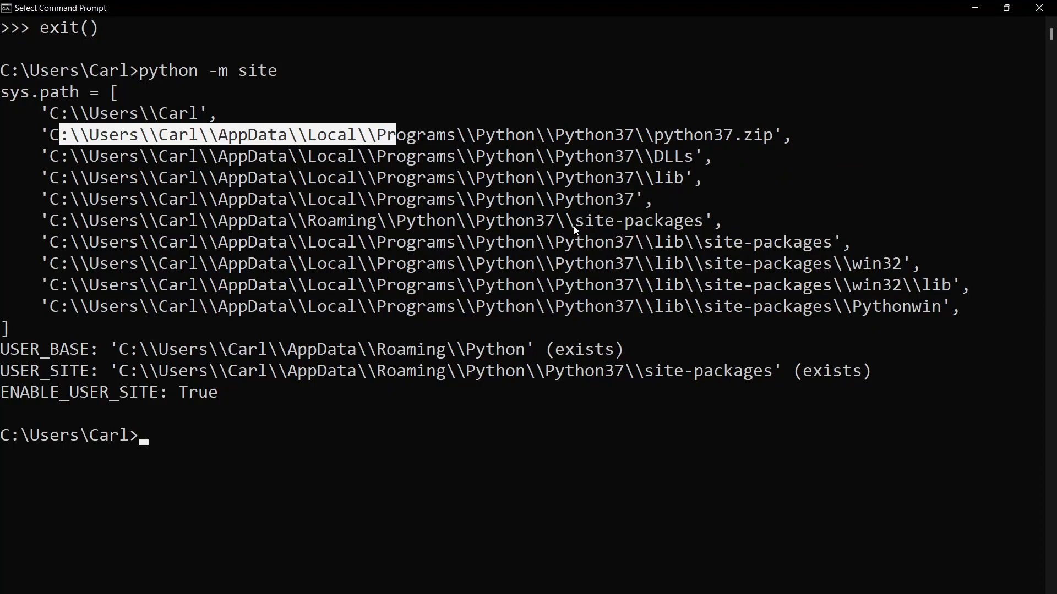